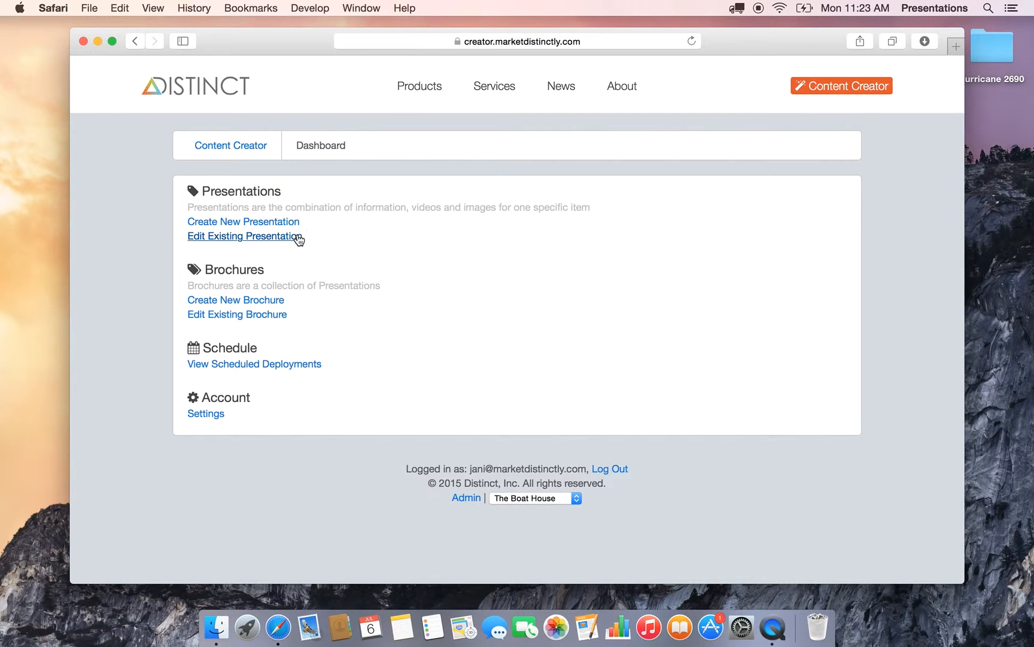
Step: Choose Hurricane SunDeck 2690 OB (2690 Demo) from existing presentations and scroll to Continue
click(241, 235)
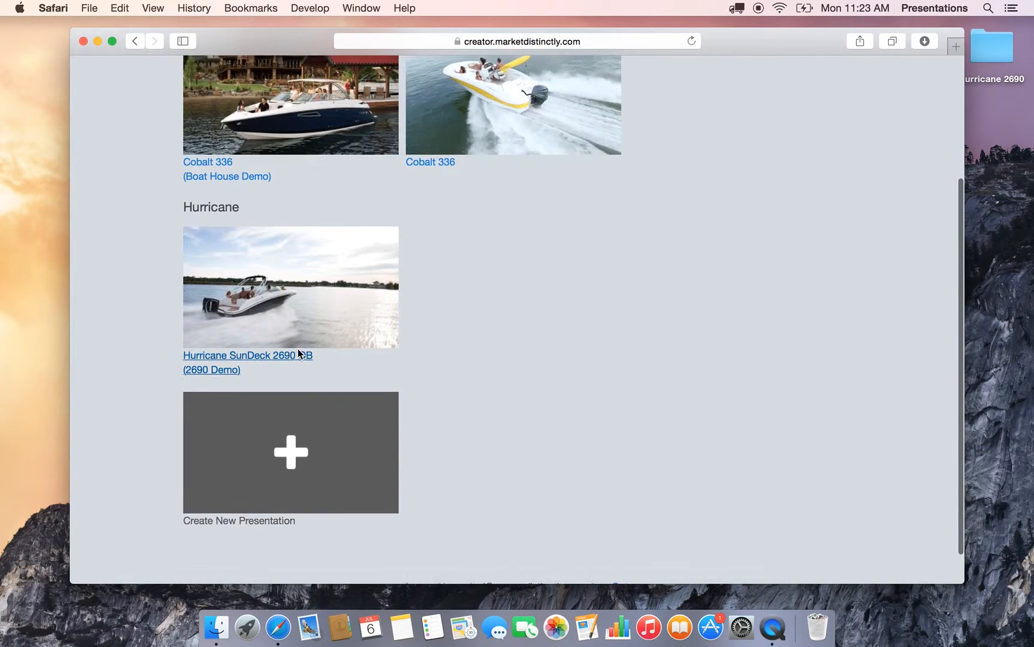
click(238, 355)
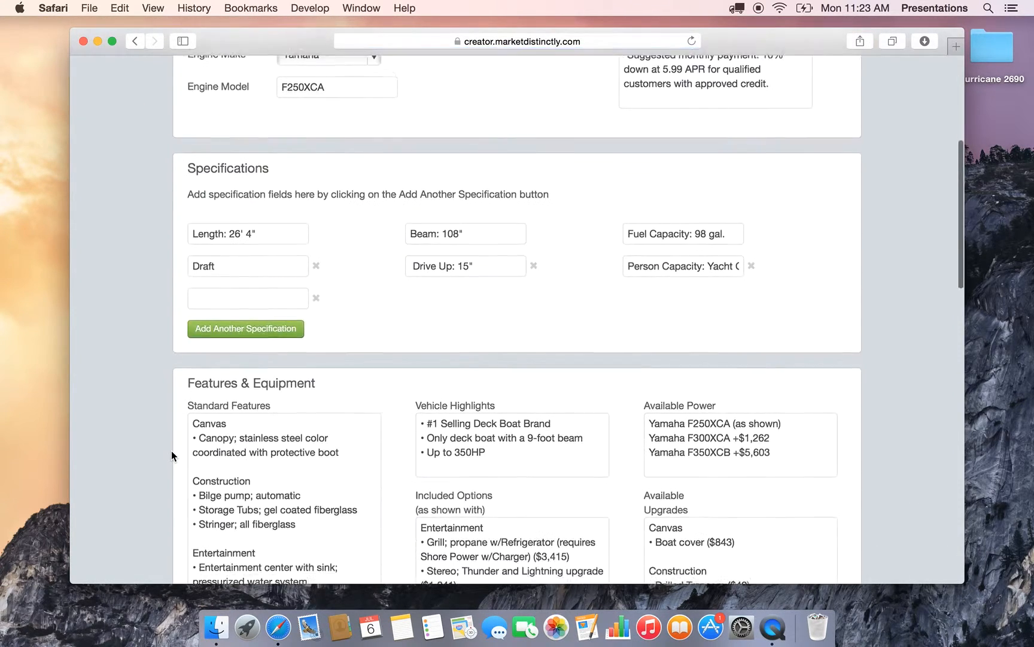
scroll(down, 3)
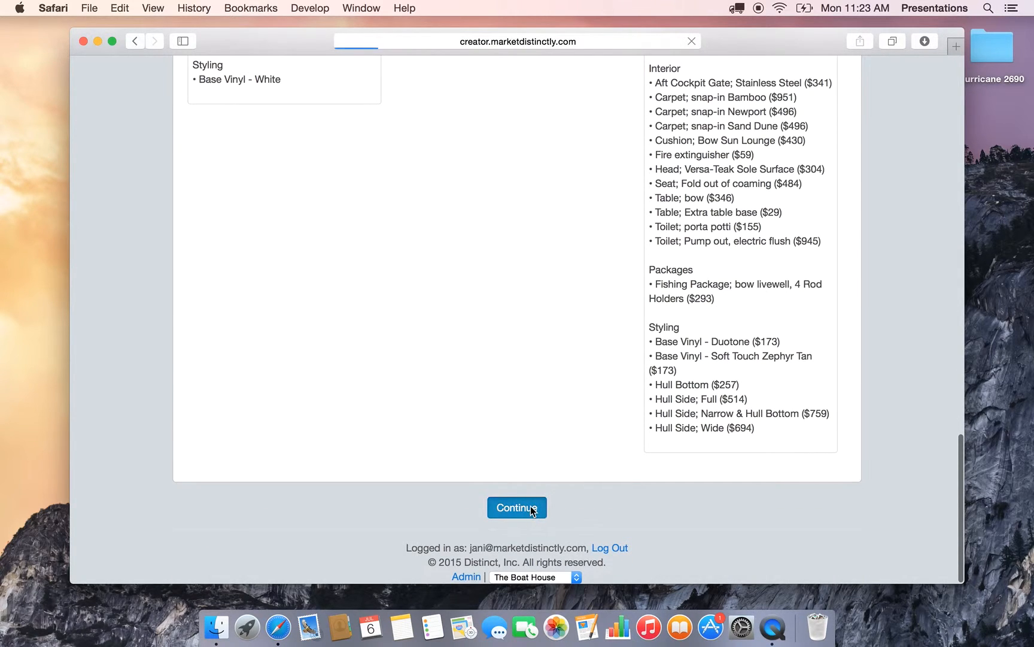
Step: Continue to II. Edit and review the boat and Yamaha promo slides in Add & Arrange and Preview
click(517, 507)
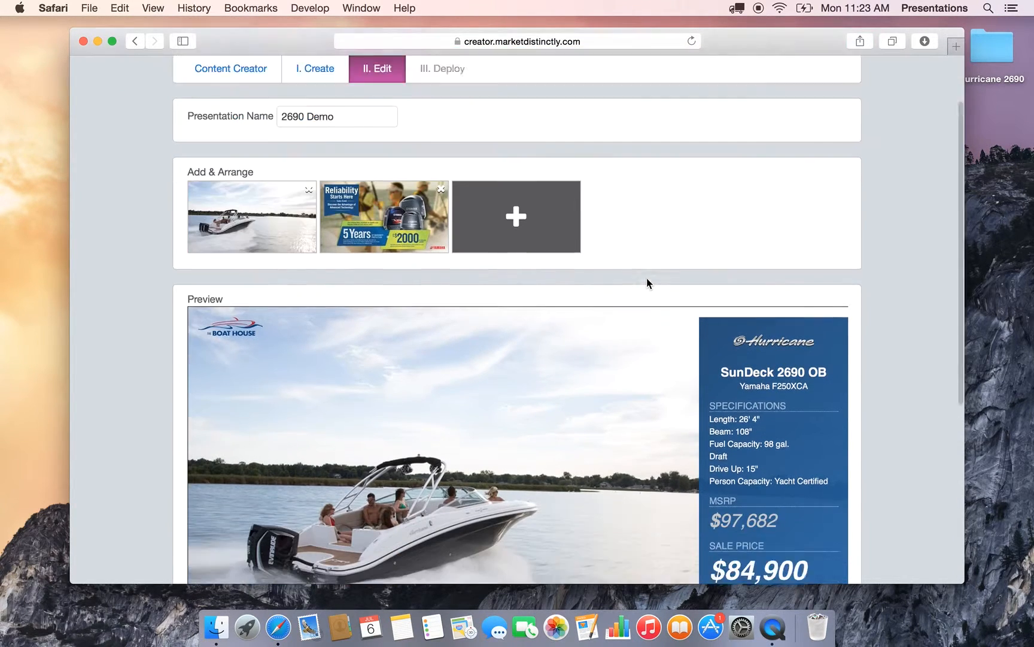
scroll(down, 3)
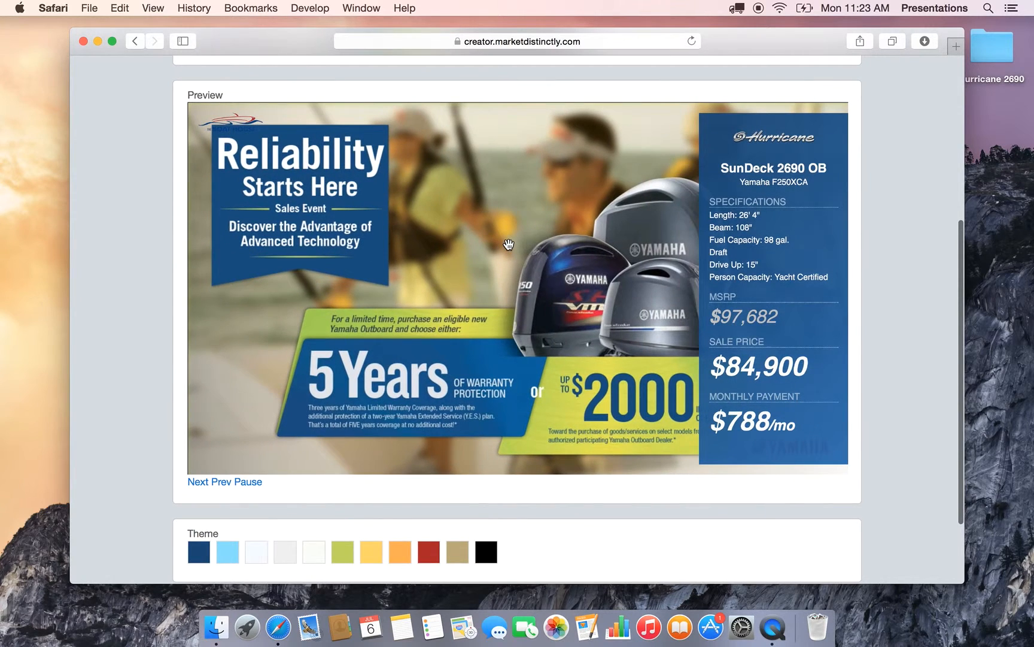
scroll(up, 3)
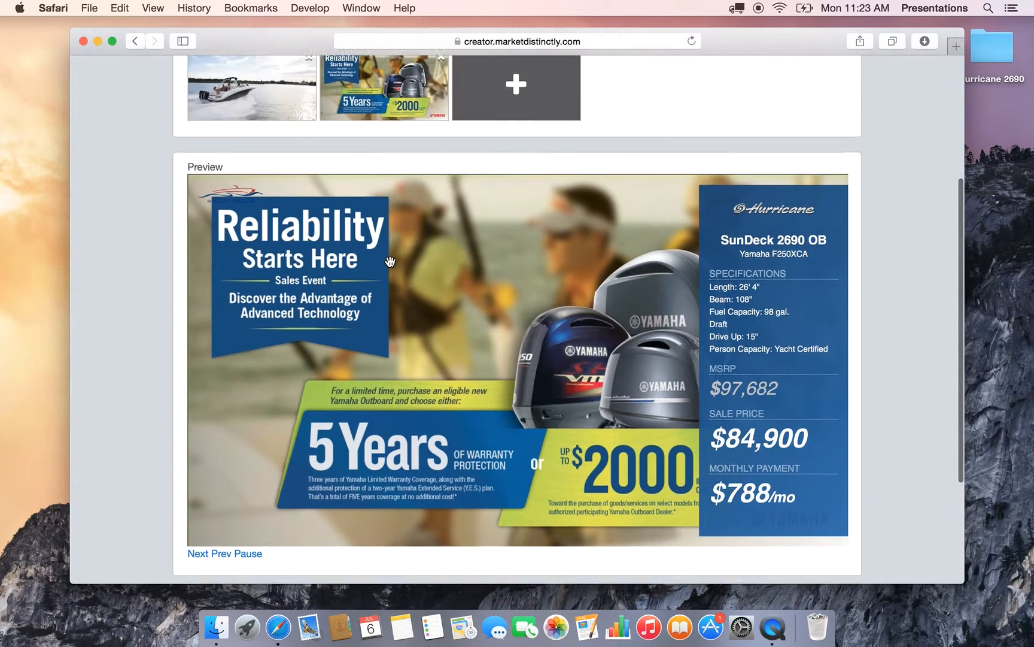
click(196, 553)
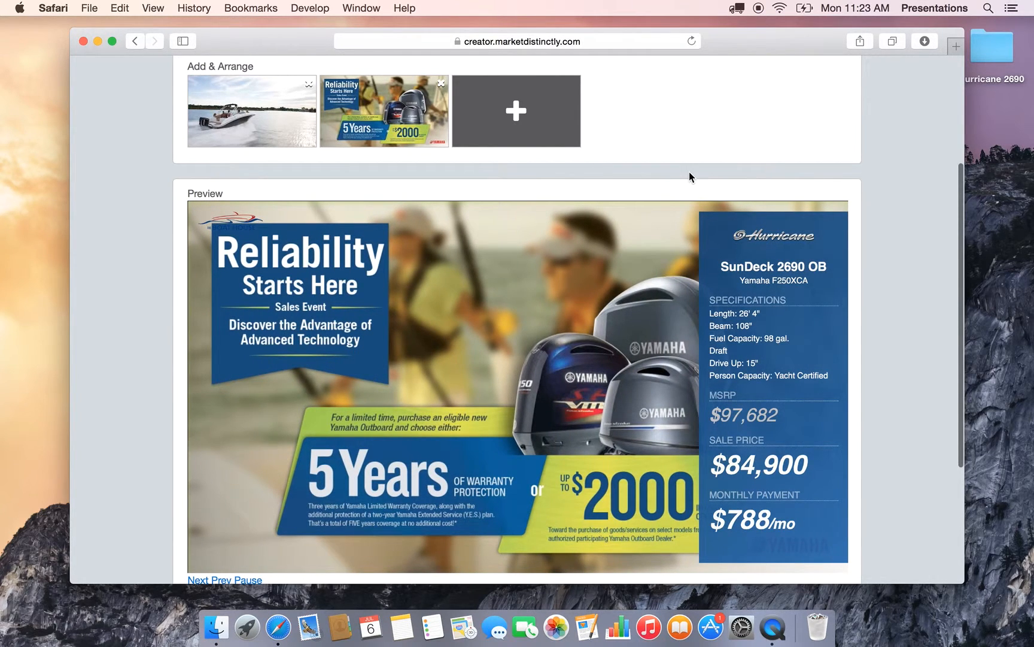
scroll(up, 3)
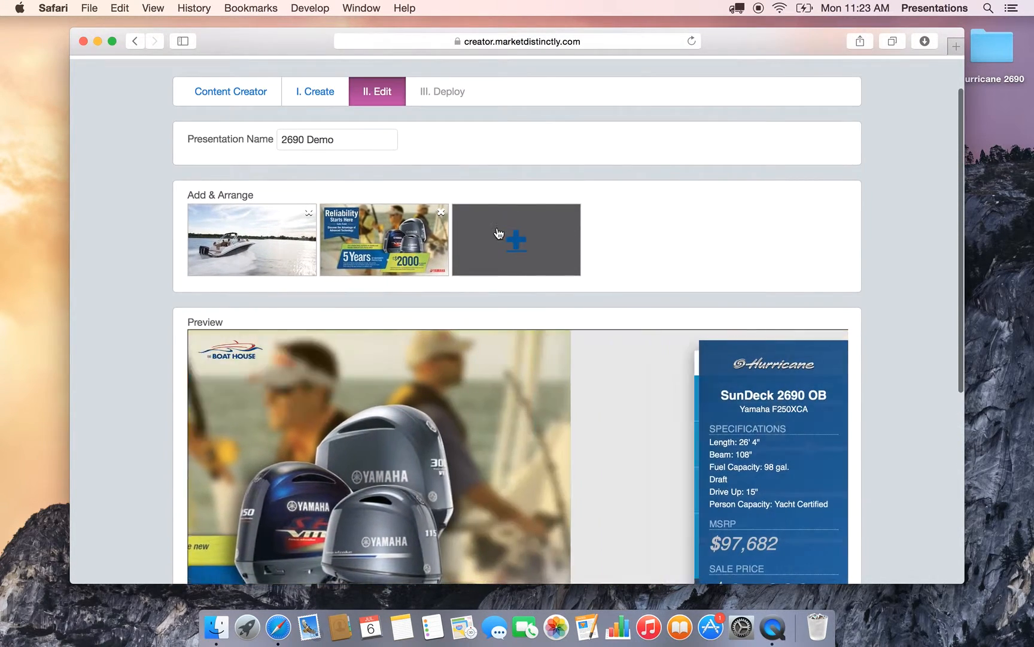
Step: Upload the Hurricane 2690 folder's video and five boat photos via the + tile
click(516, 239)
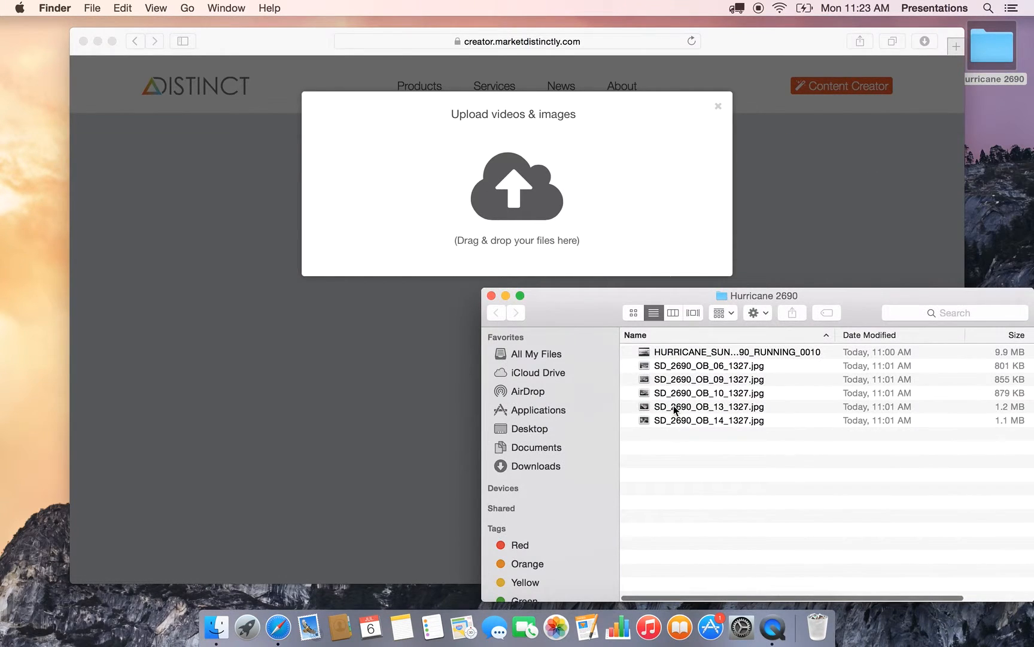
mouse_move(744, 490)
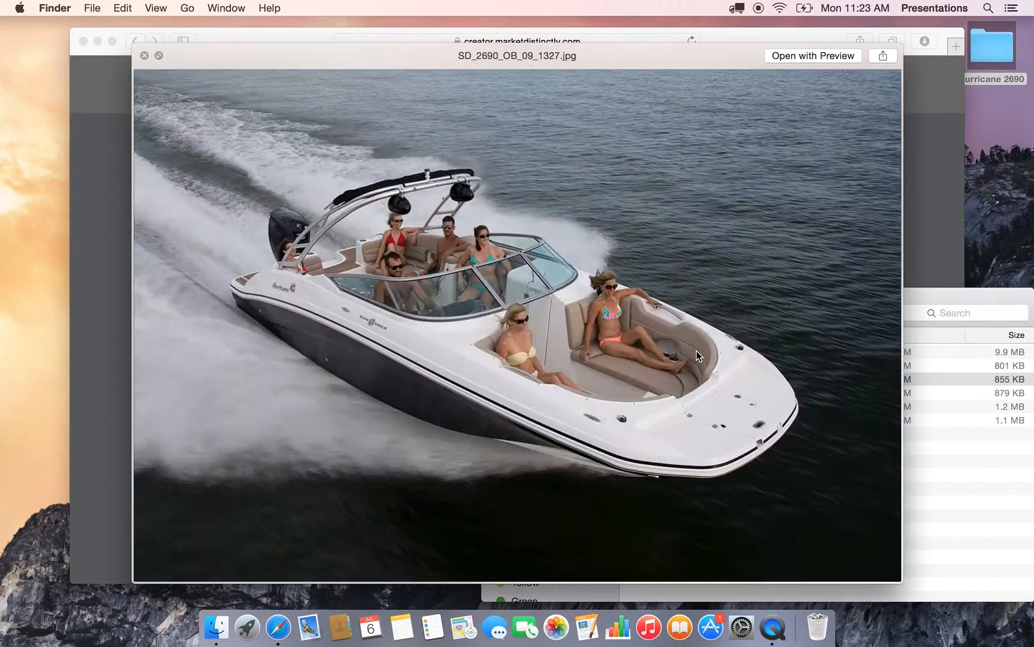
click(143, 55)
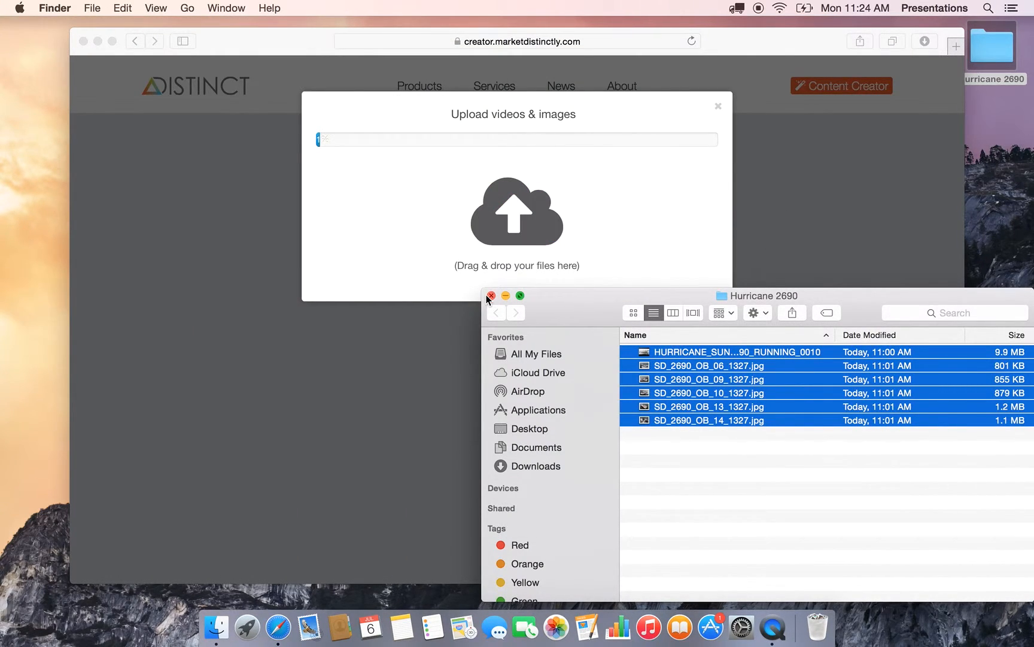
click(491, 295)
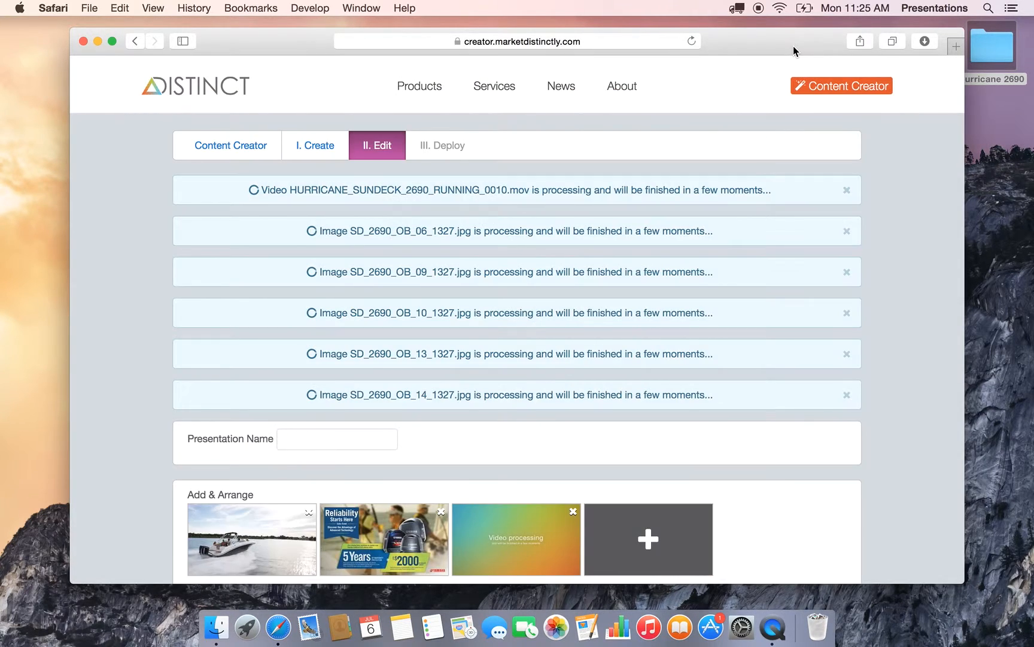
Step: Scroll down the Edit page while the boat images and video thumbnail finish processing
scroll(down, 3)
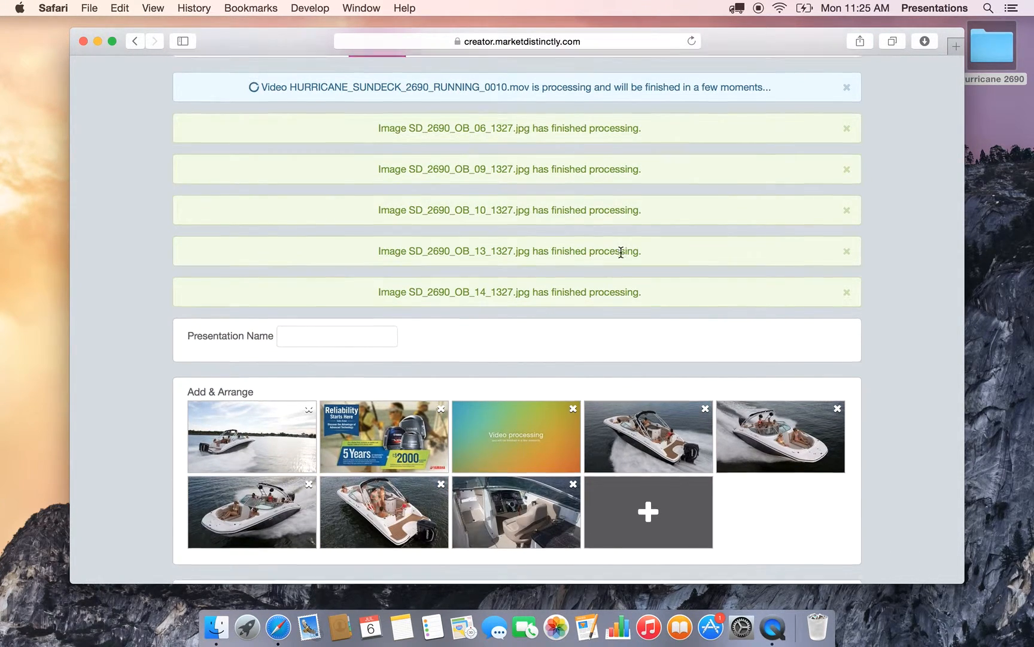
scroll(down, 3)
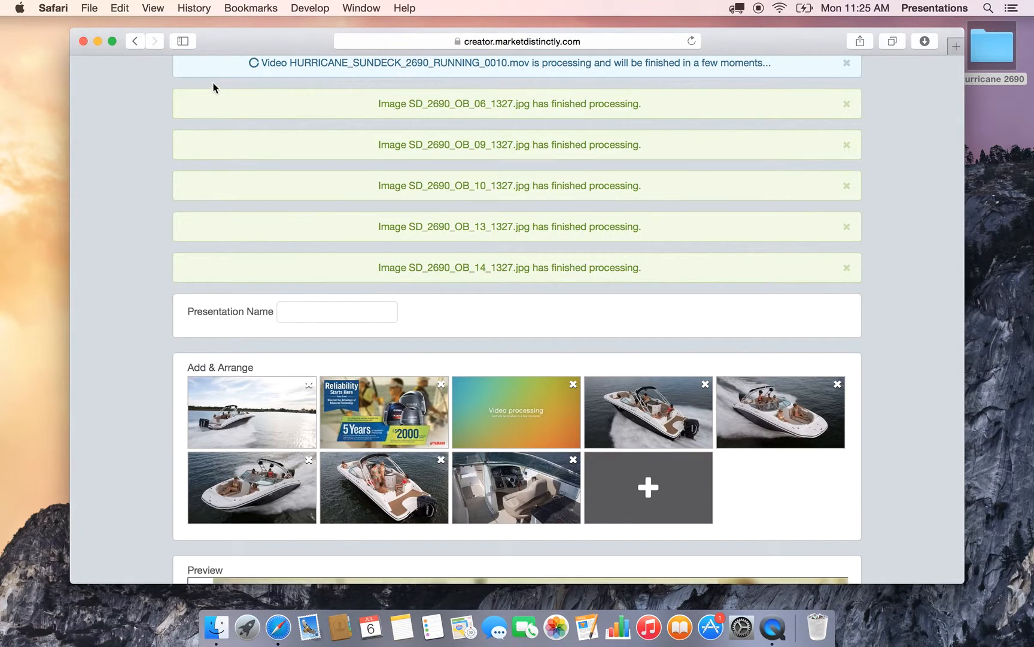
scroll(down, 3)
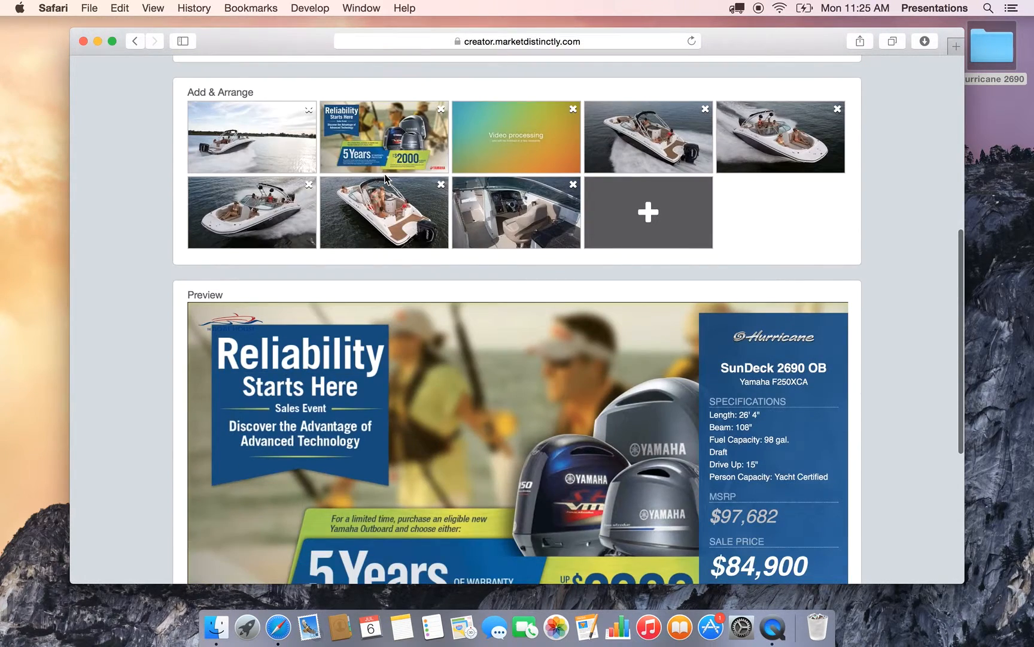
scroll(down, 3)
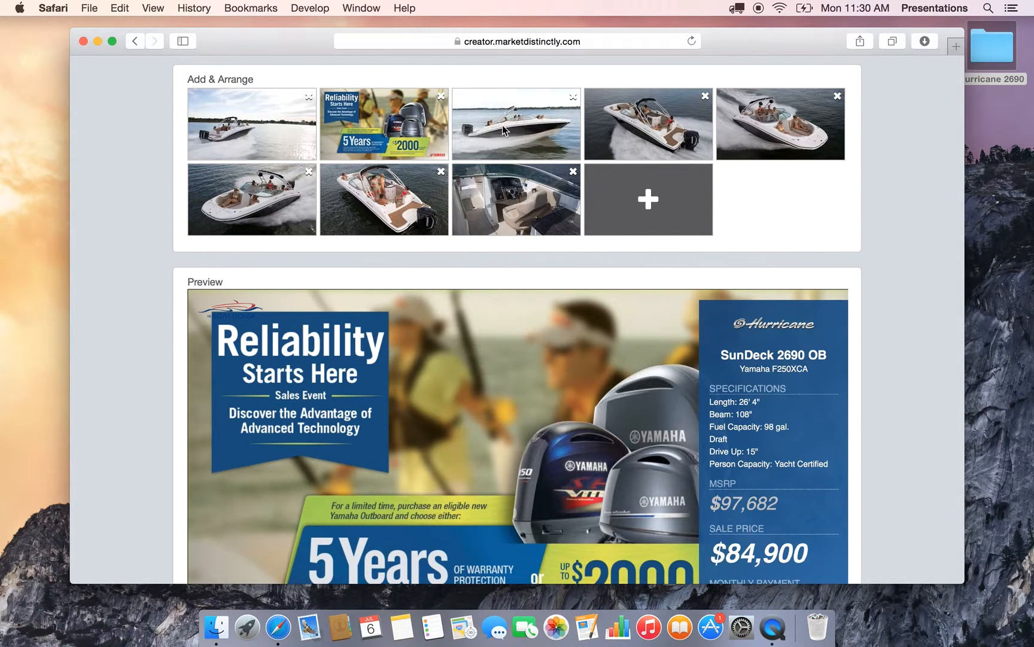
click(515, 123)
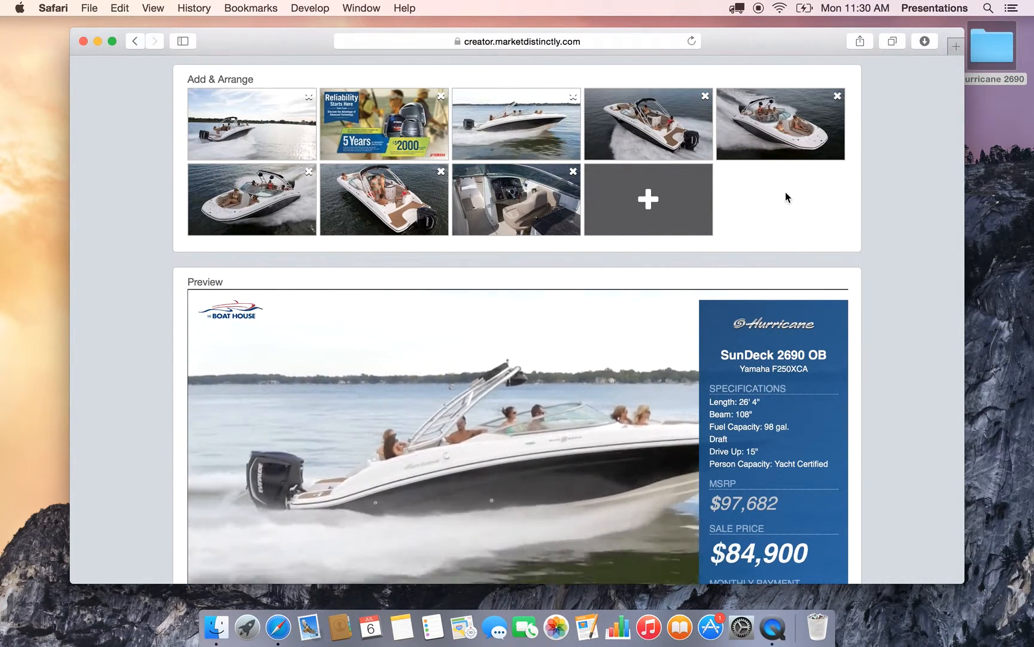
scroll(down, 3)
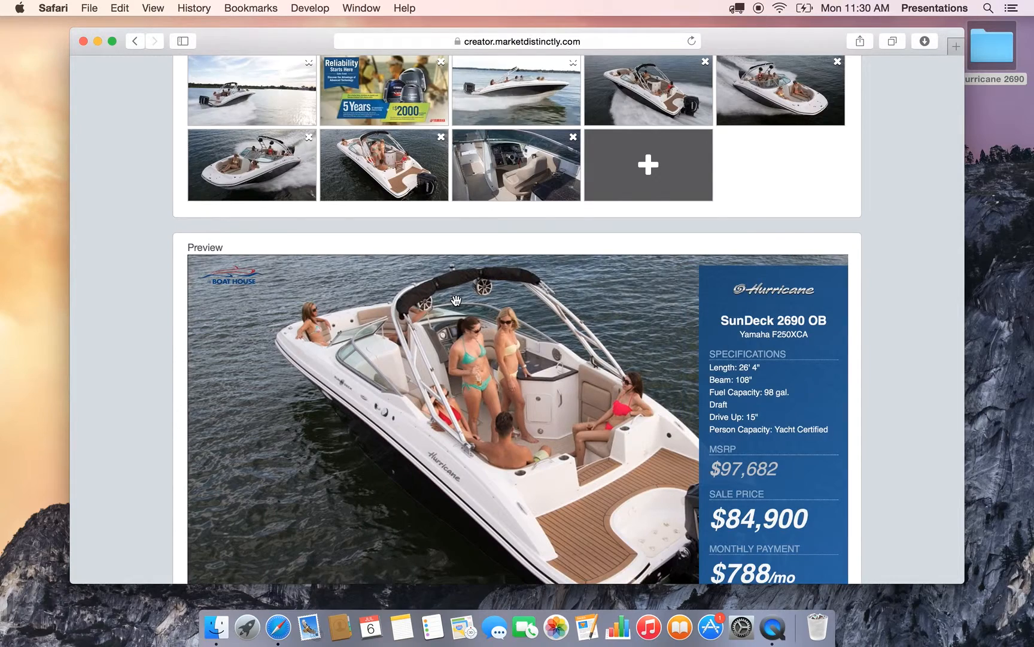
scroll(down, 3)
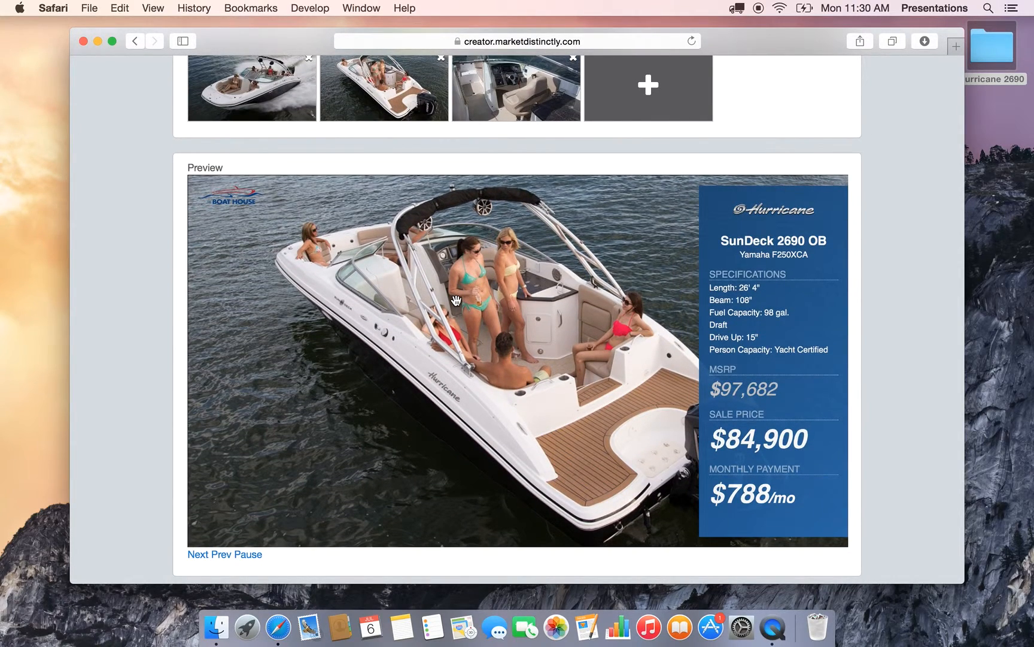
scroll(up, 3)
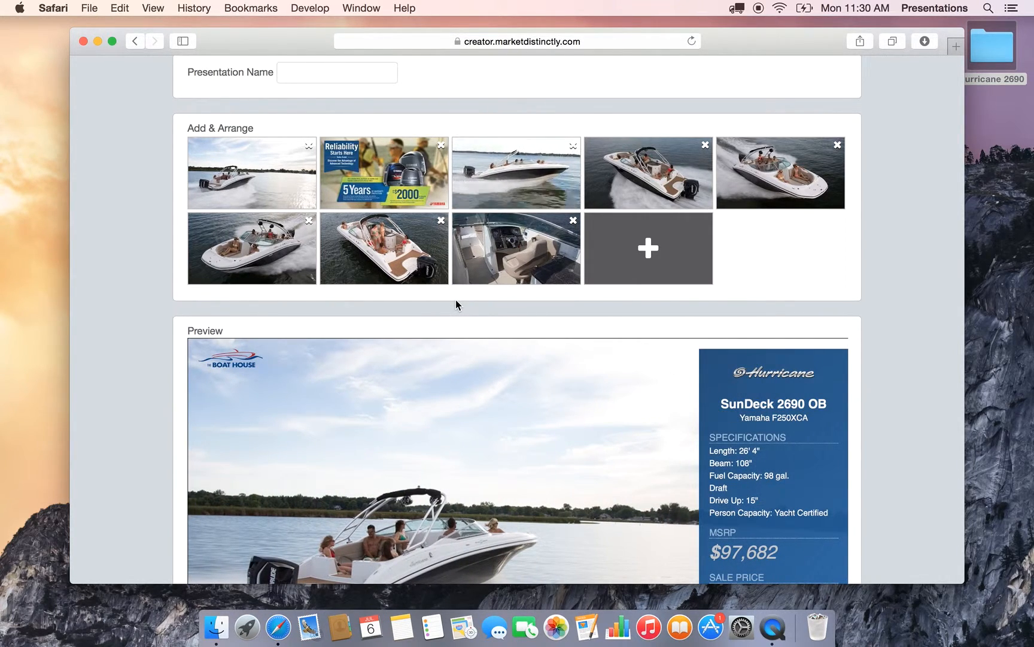
click(383, 173)
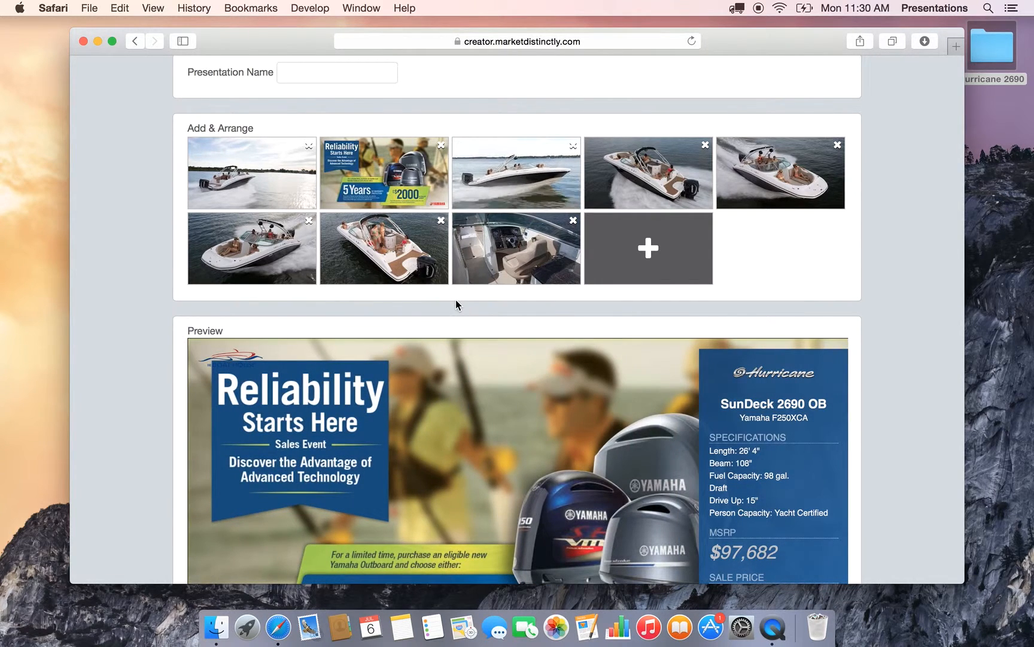